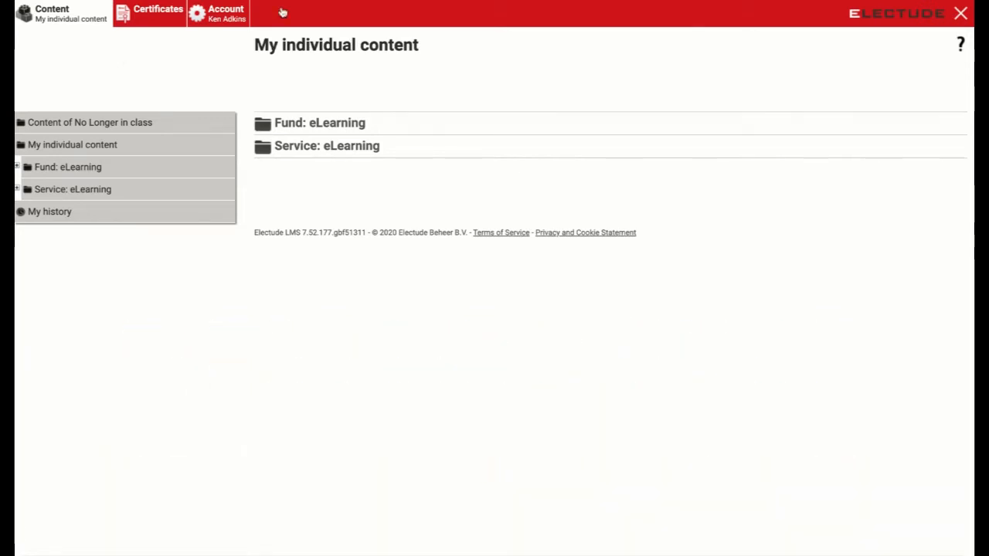
# - Open the Fund: eLearning content and its Day 10 assigned modules folder
pyautogui.click(68, 167)
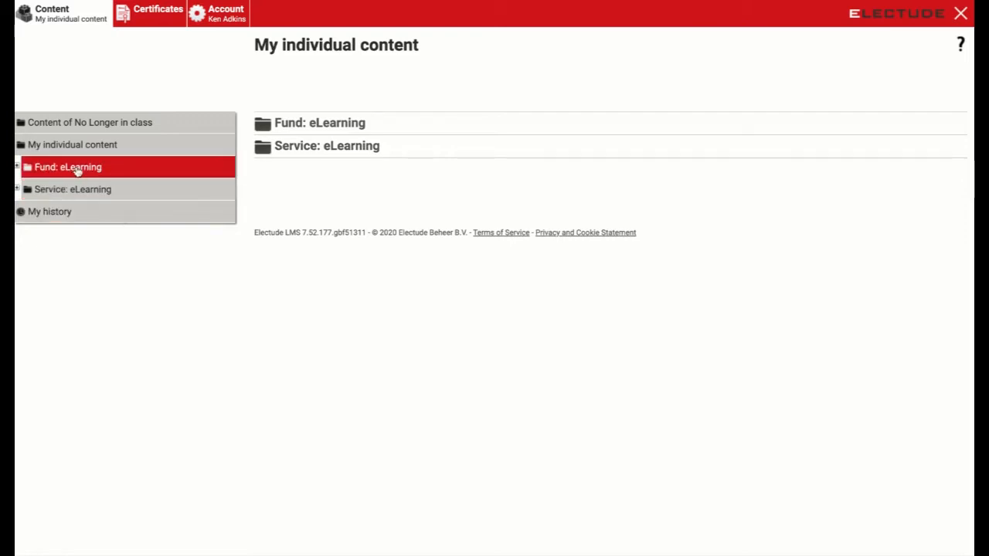
pyautogui.moveTo(44, 168)
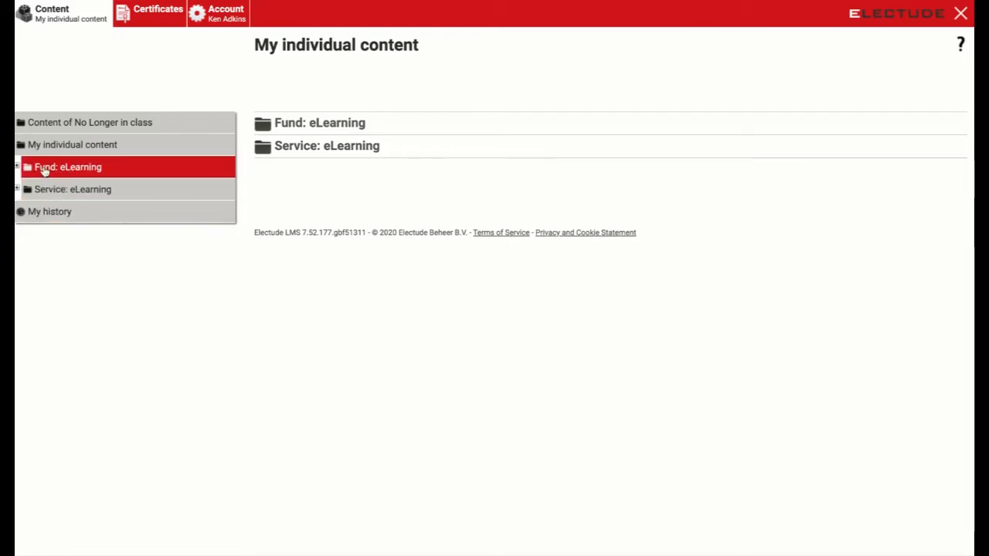
pyautogui.click(68, 167)
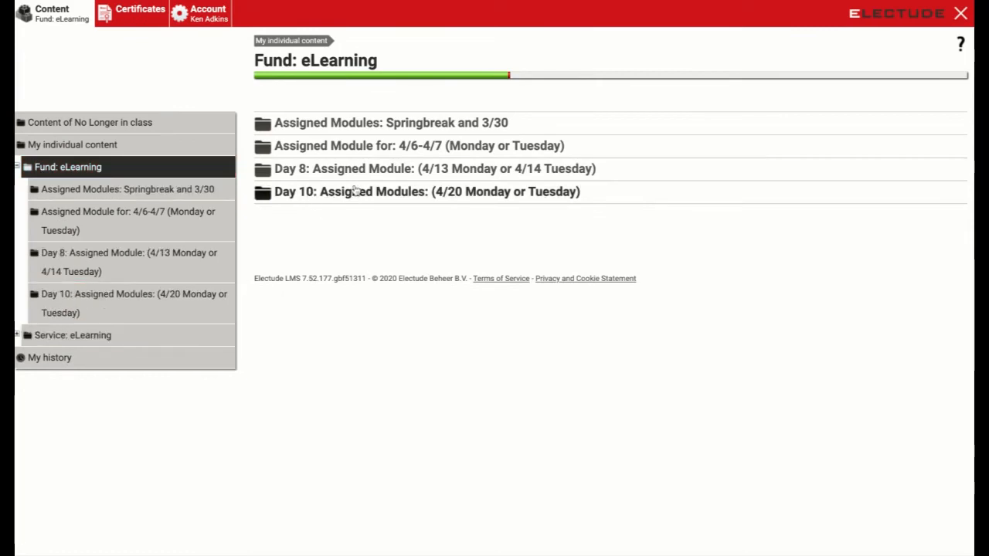
pyautogui.click(426, 192)
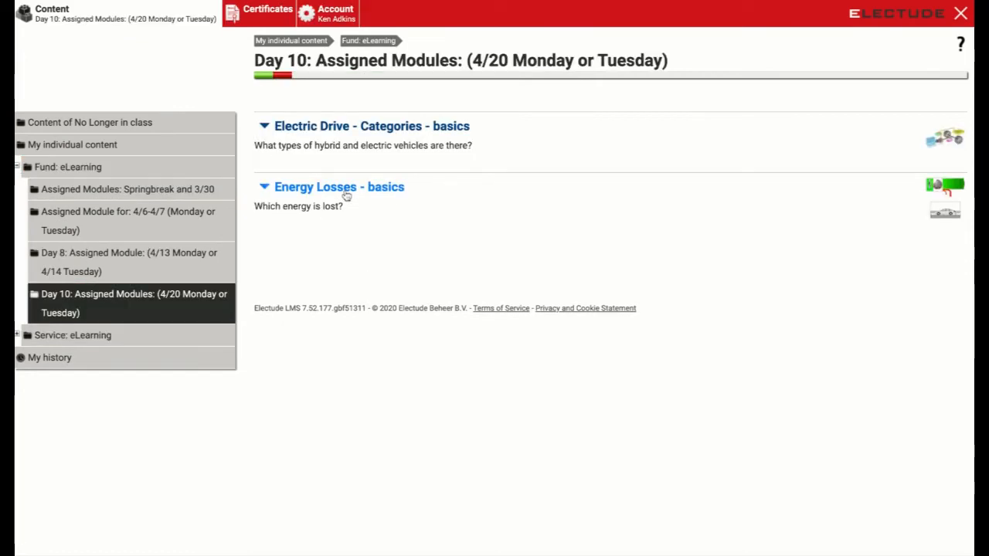
pyautogui.moveTo(387, 131)
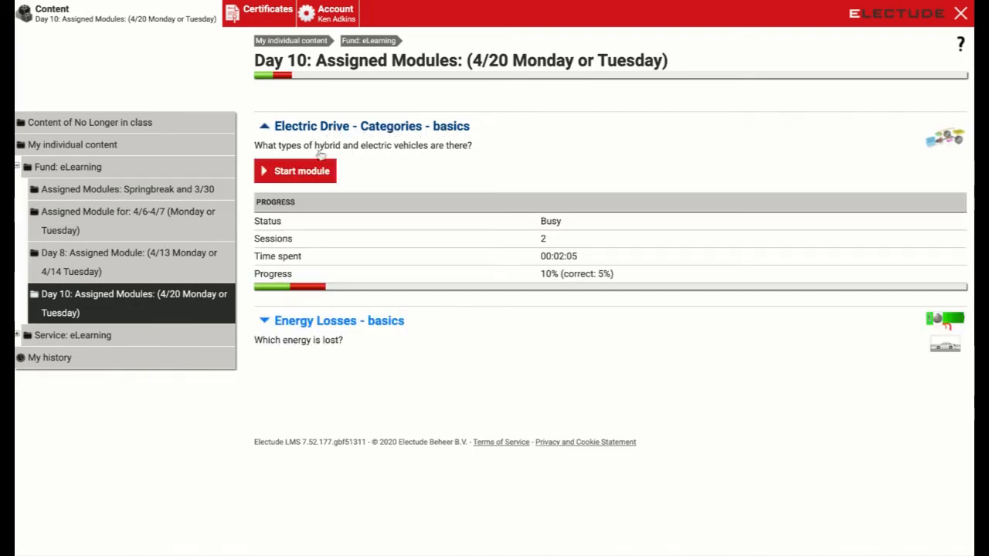
# - Start the module and answer question 1: larger fuel tank and better efficiency extend range
pyautogui.click(295, 171)
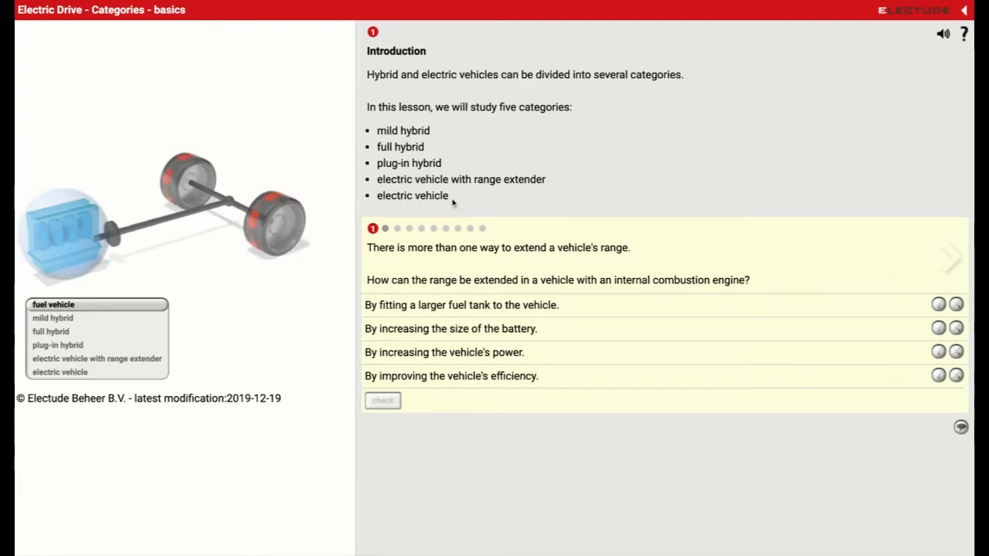
pyautogui.moveTo(432, 264)
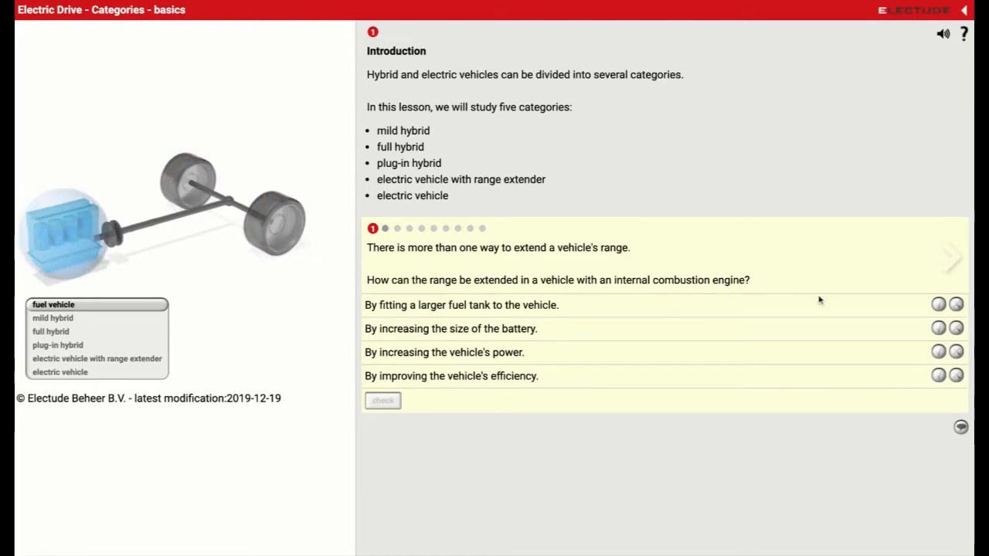
pyautogui.click(938, 304)
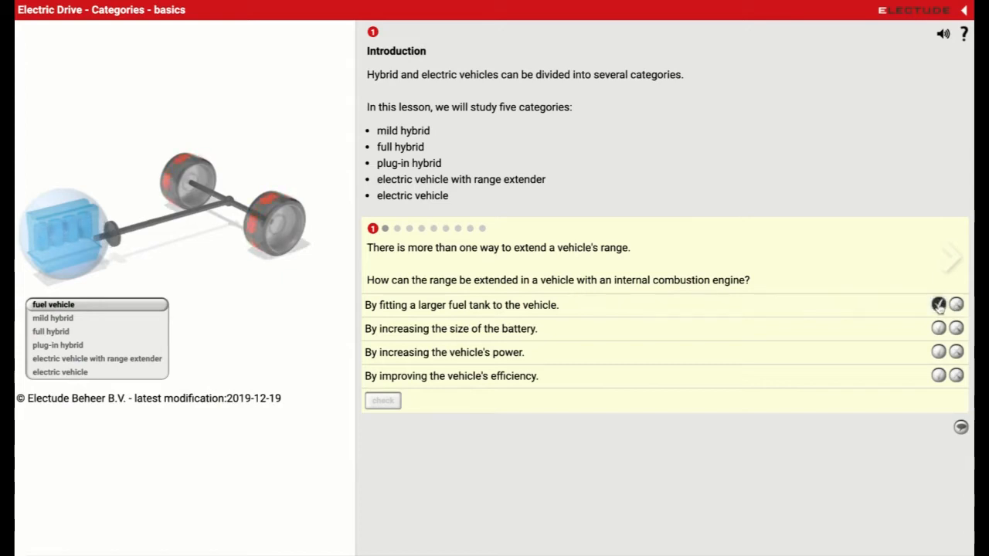
pyautogui.click(937, 304)
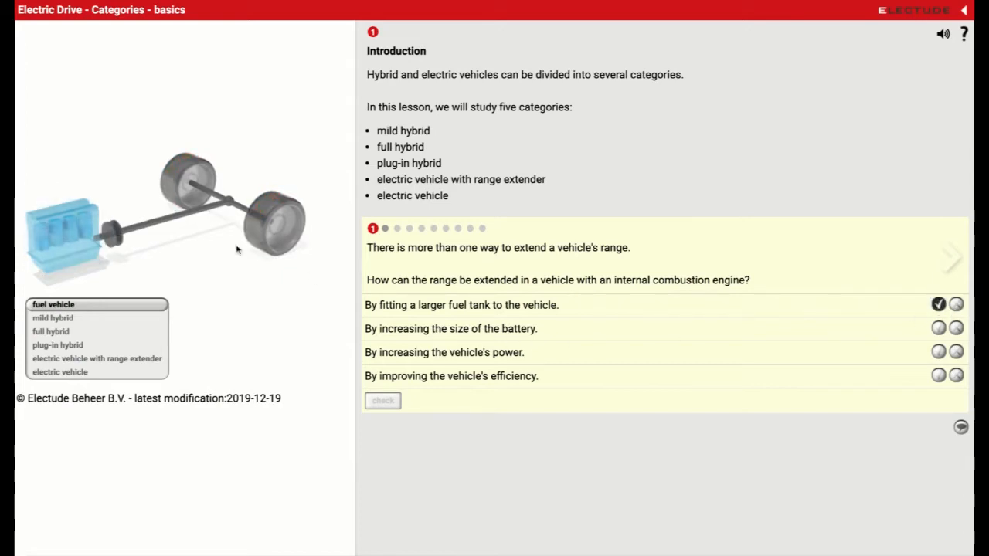
pyautogui.click(957, 329)
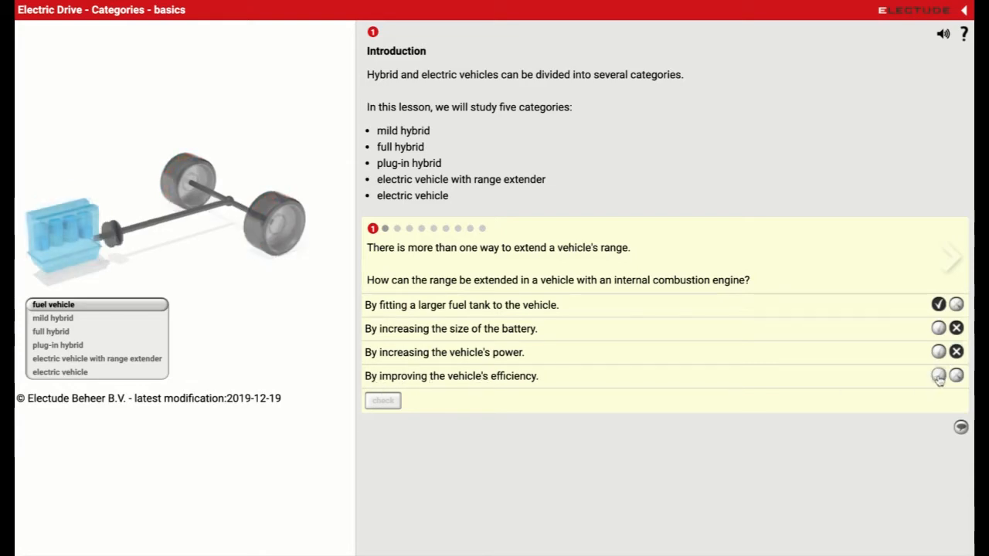
pyautogui.click(938, 375)
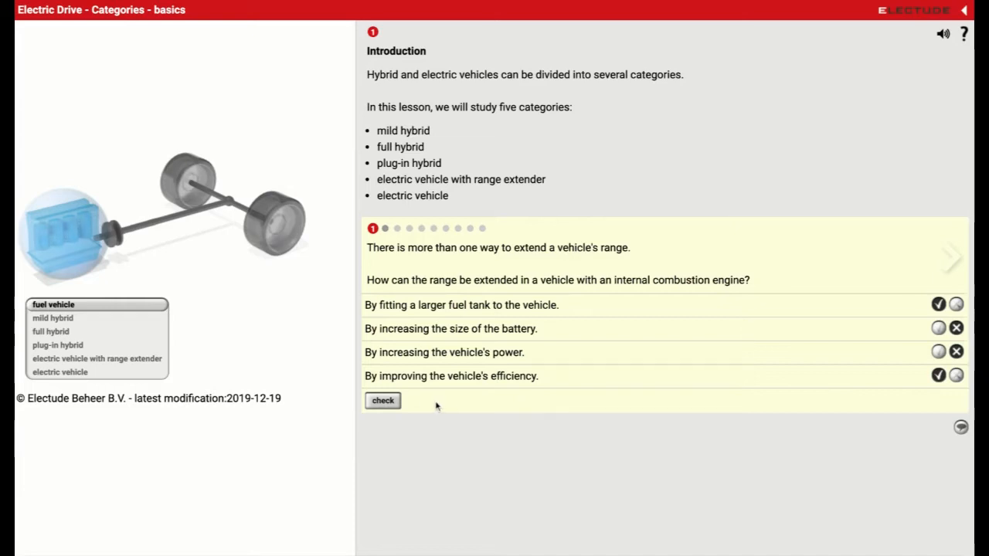
pyautogui.click(383, 400)
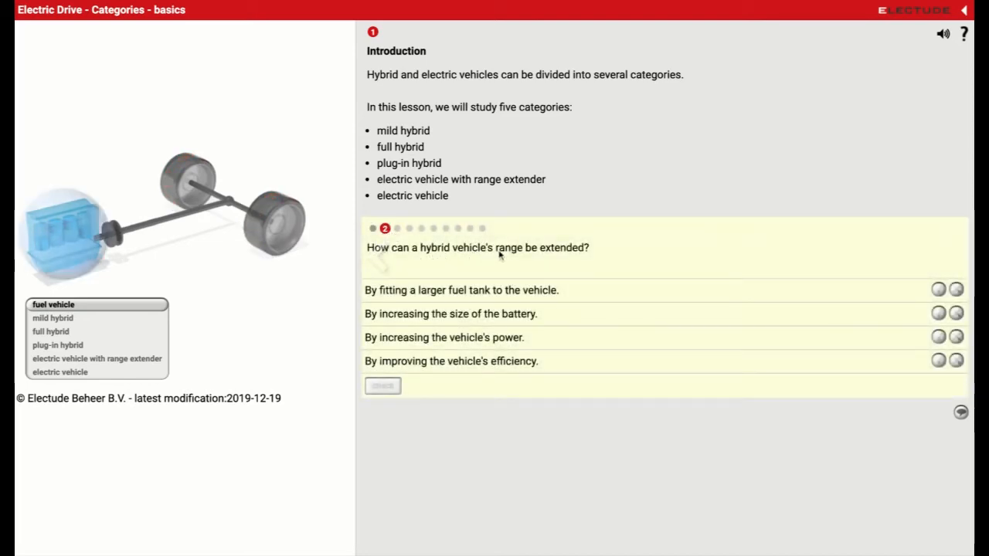
pyautogui.moveTo(622, 255)
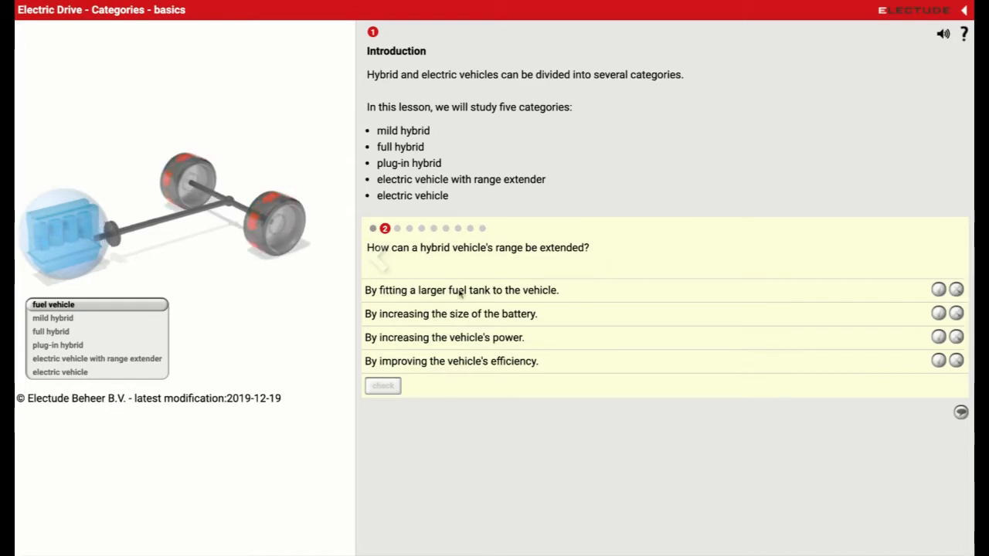
# - Answer yes for fuel tank and battery, no for power, then go to question 3
pyautogui.click(938, 289)
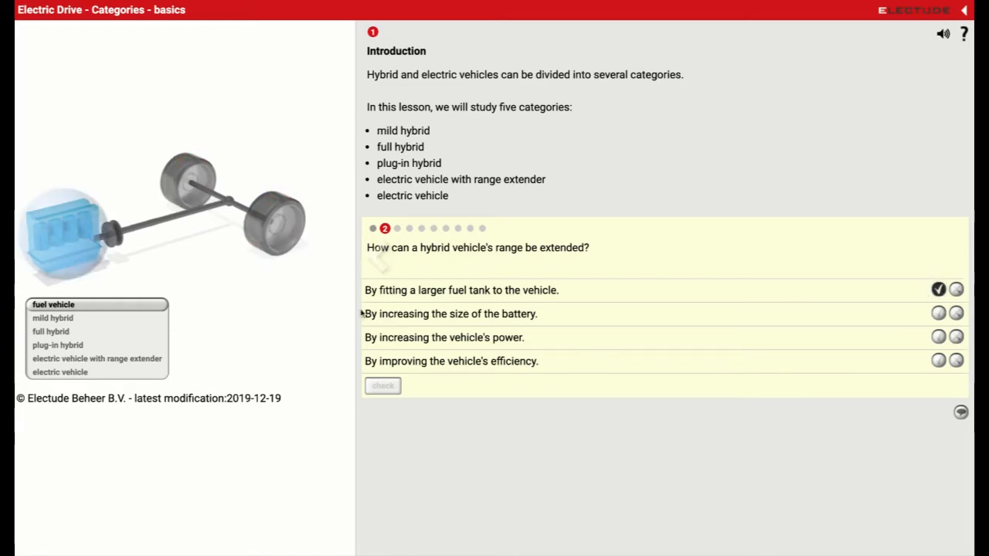
pyautogui.click(53, 318)
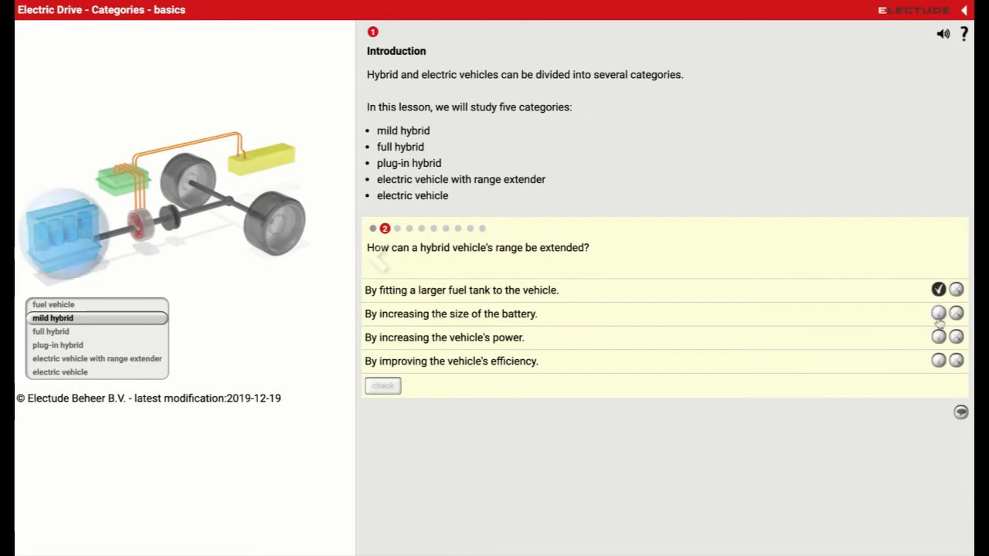
pyautogui.click(938, 313)
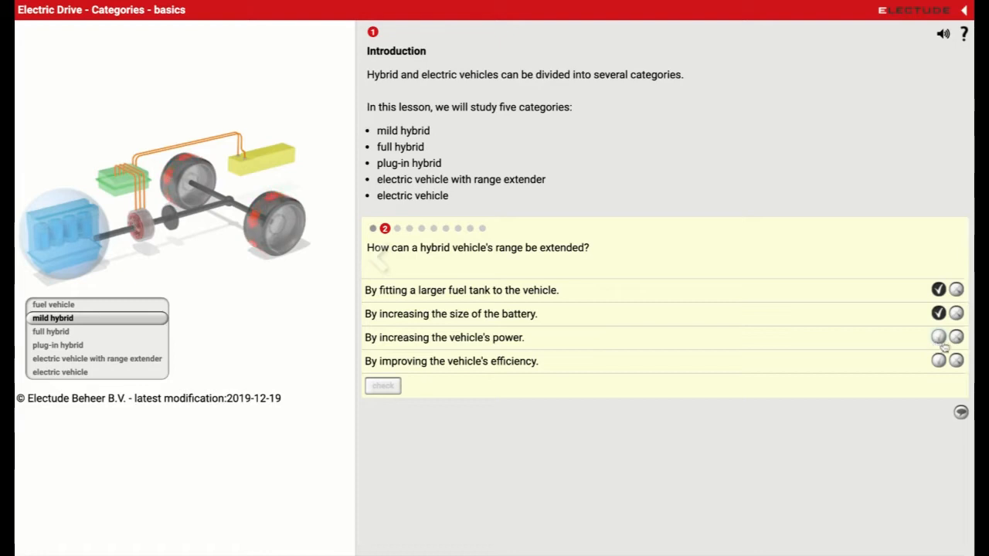
pyautogui.click(955, 336)
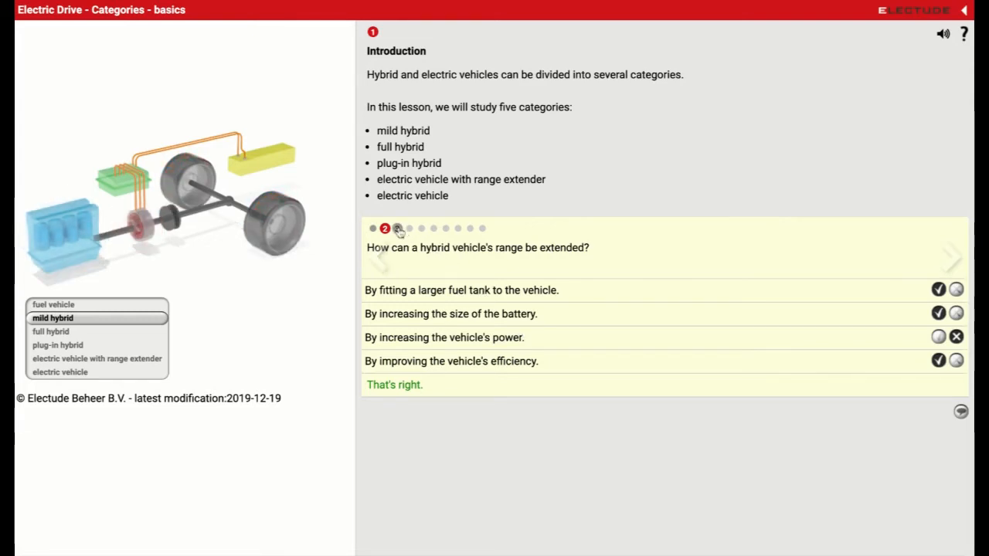
pyautogui.click(953, 259)
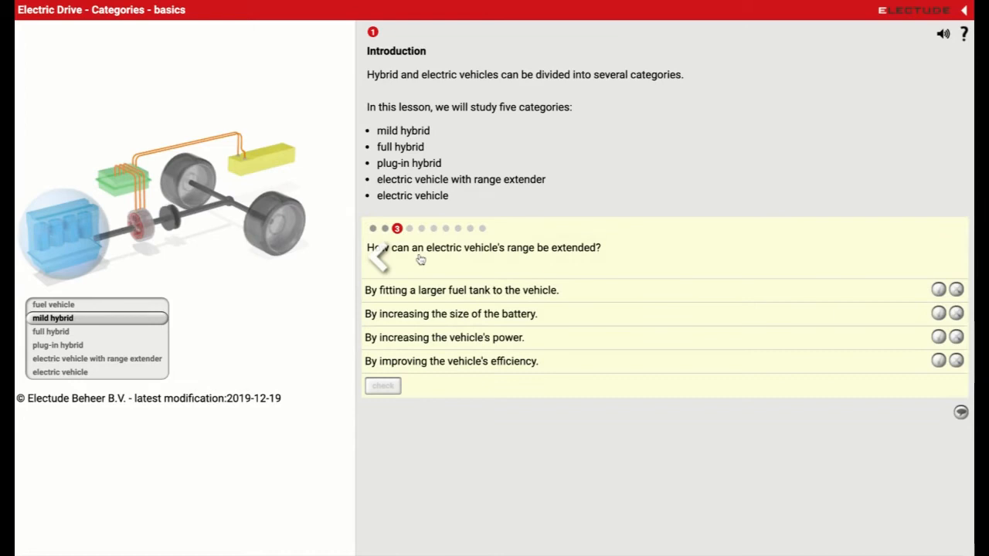
pyautogui.moveTo(543, 254)
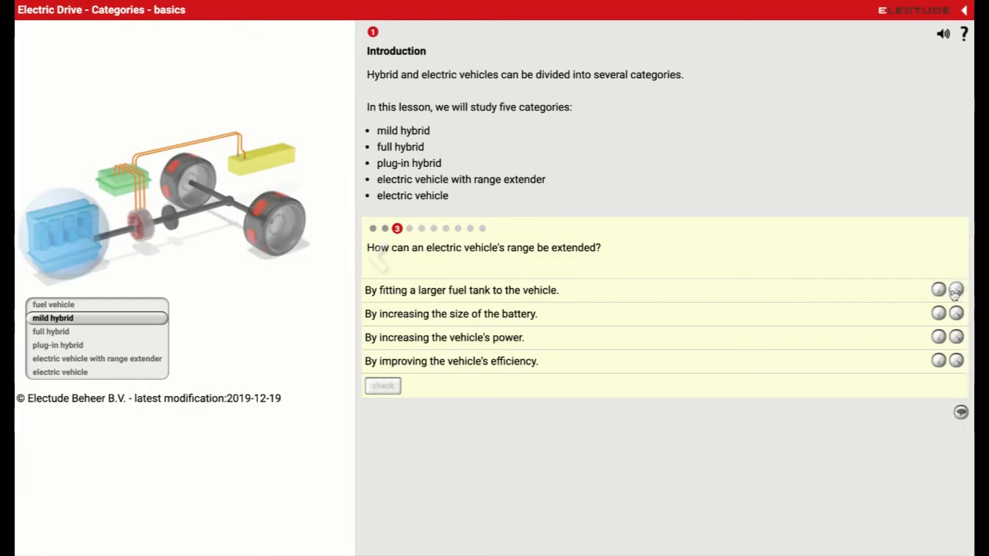
# - Mark bigger battery and efficiency valid, fuel tank and power not valid, and check
pyautogui.click(956, 289)
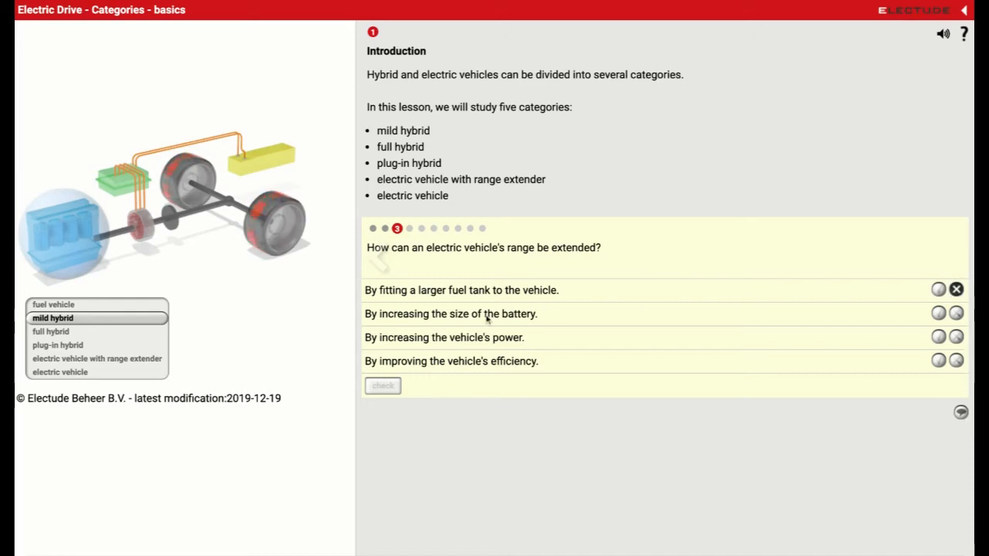
pyautogui.click(938, 313)
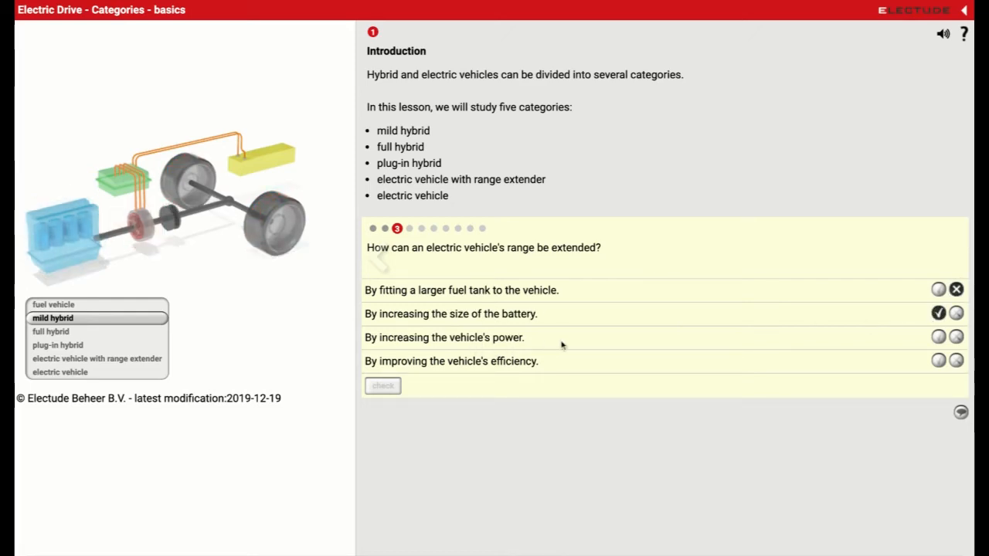
pyautogui.click(956, 336)
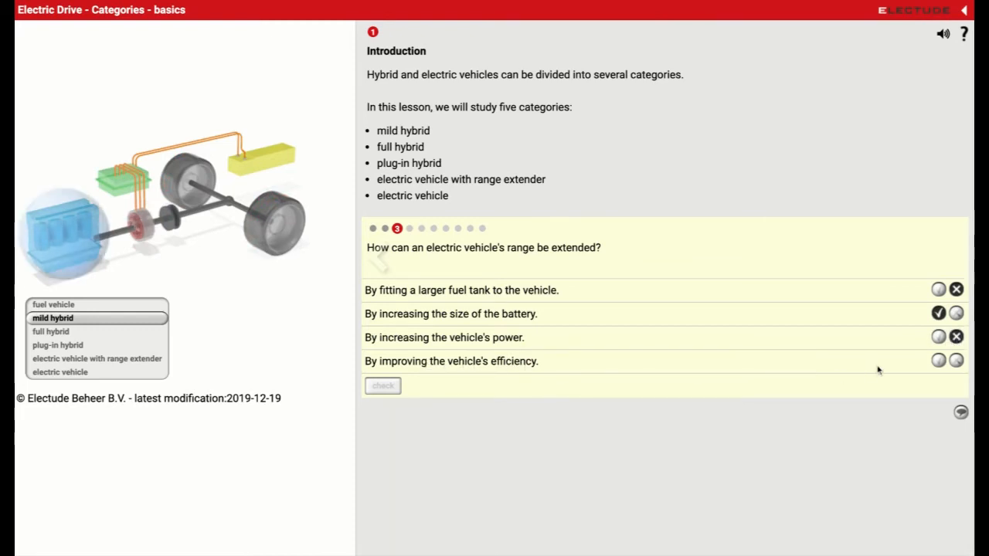
pyautogui.click(383, 386)
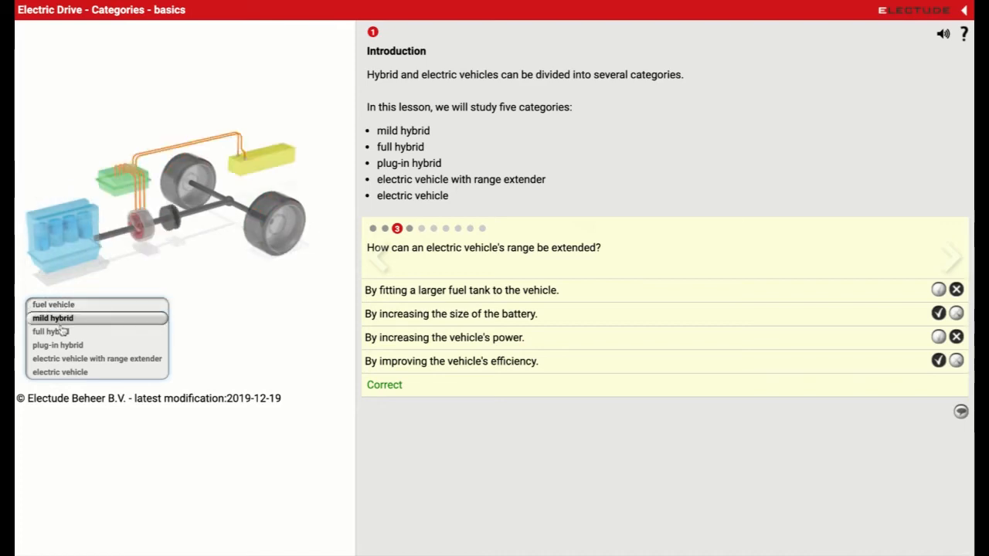
# - View the plug-in hybrid drivetrain illustration, then advance to question 4
pyautogui.click(57, 345)
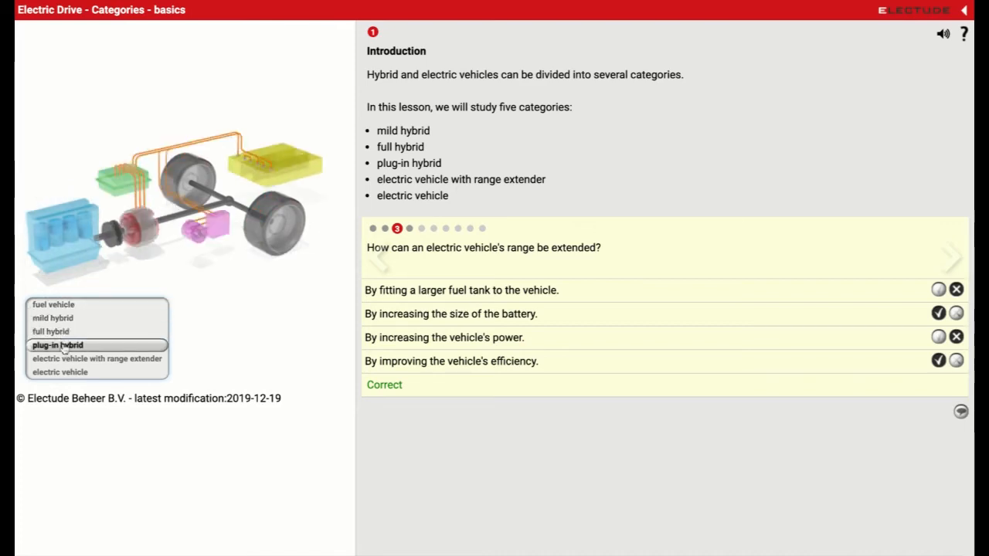
pyautogui.click(97, 359)
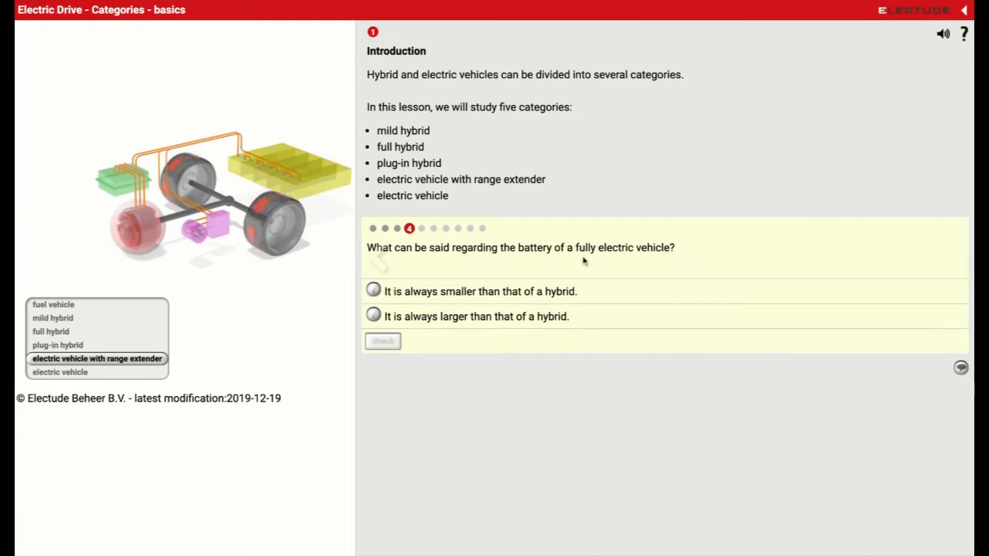
pyautogui.moveTo(601, 255)
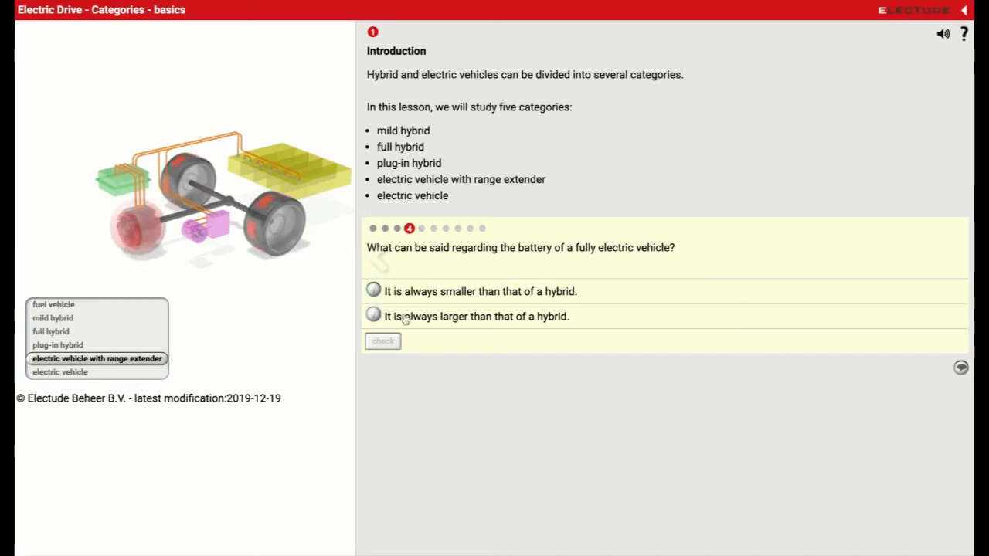
# - Answer 'It is always larger than that of a hybrid' and check it
pyautogui.click(373, 316)
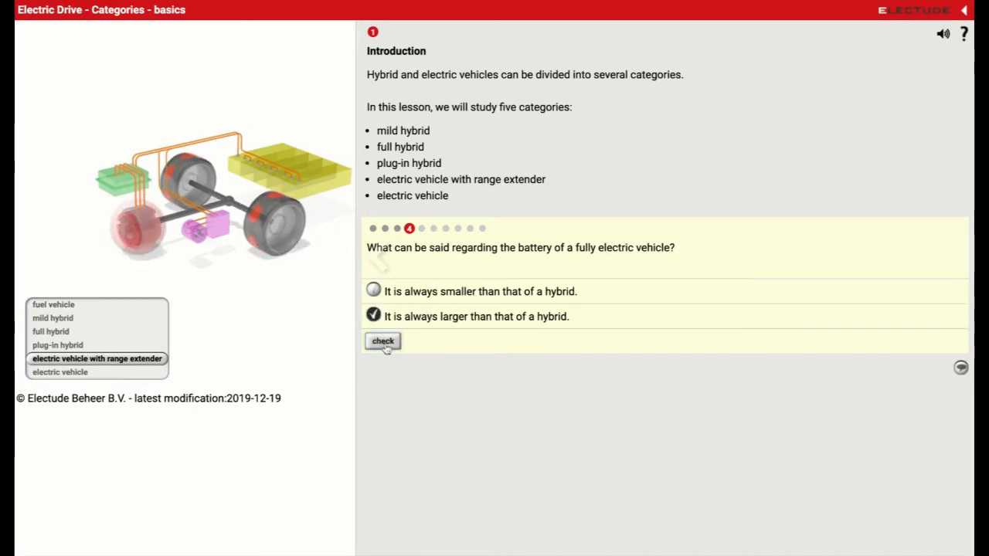
pyautogui.click(383, 341)
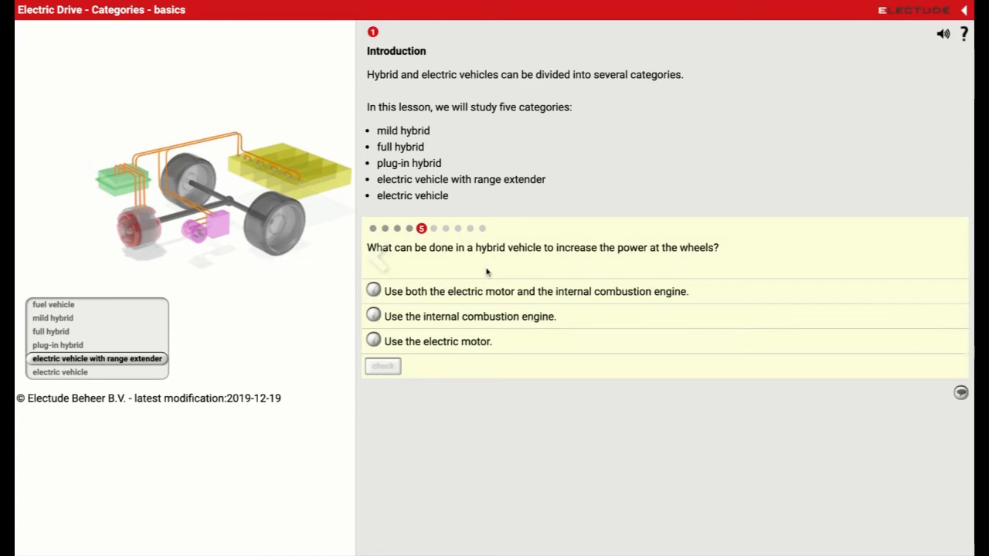
pyautogui.moveTo(541, 256)
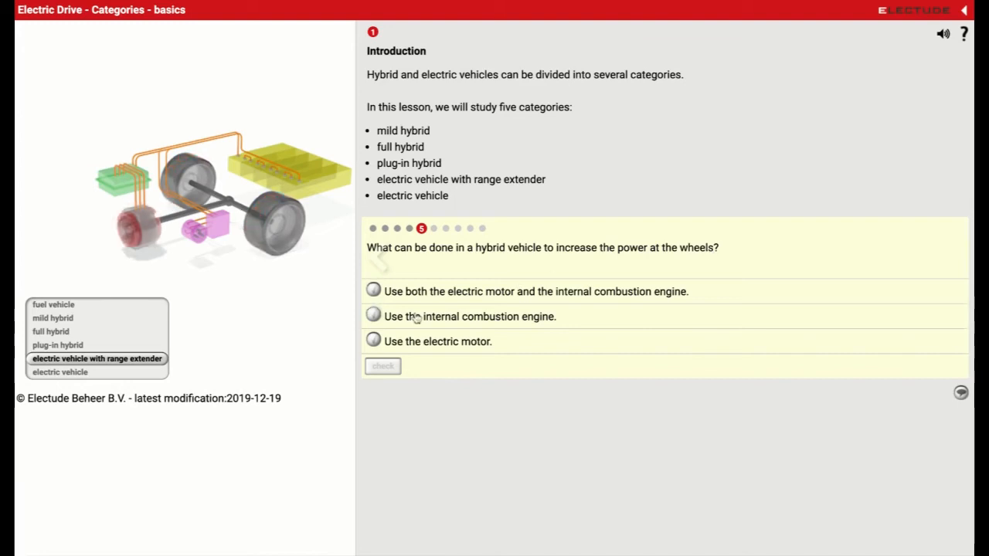
# - Compare fuel and mild hybrid drivetrains, then answer 'Use both the electric motor and engine'
pyautogui.click(51, 331)
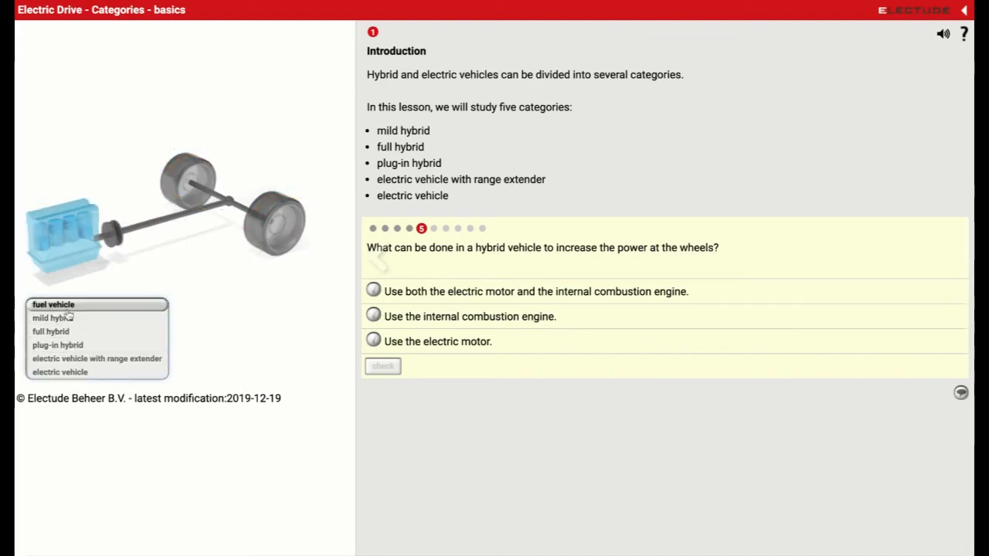
pyautogui.click(51, 331)
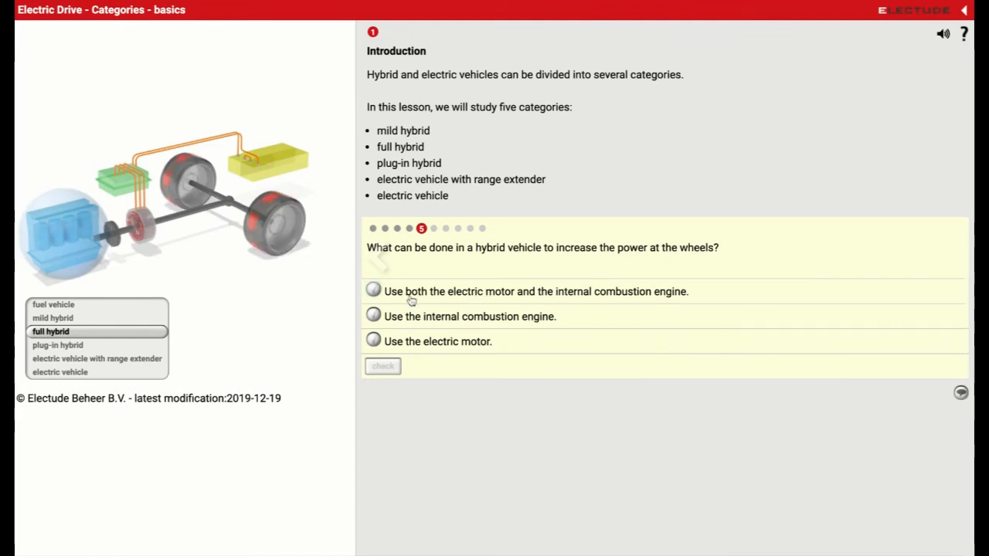
pyautogui.moveTo(661, 297)
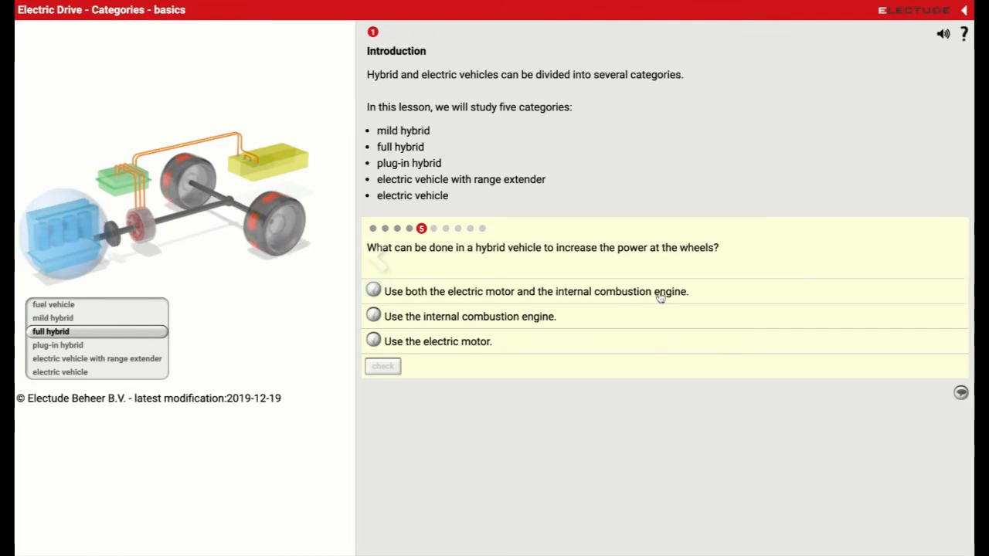
pyautogui.click(373, 292)
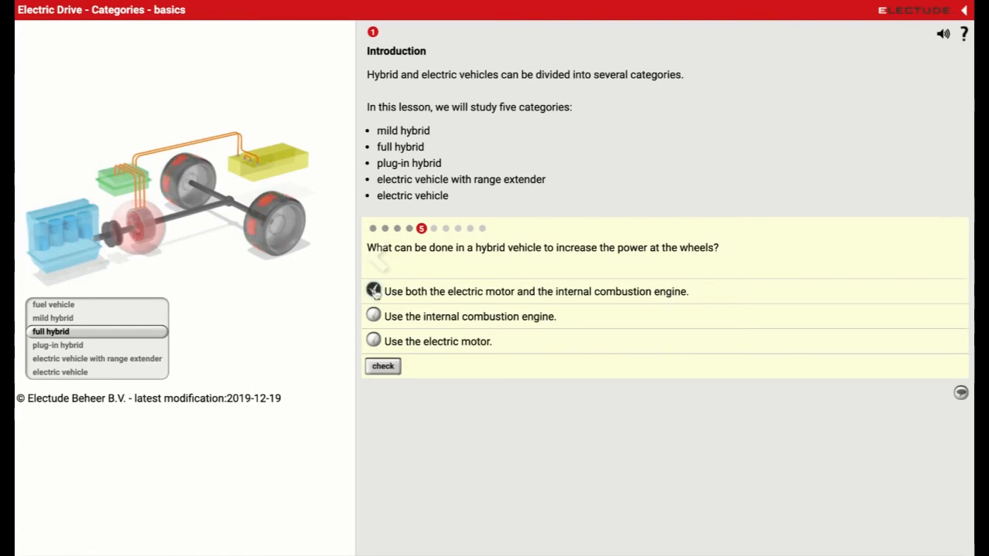
pyautogui.click(382, 365)
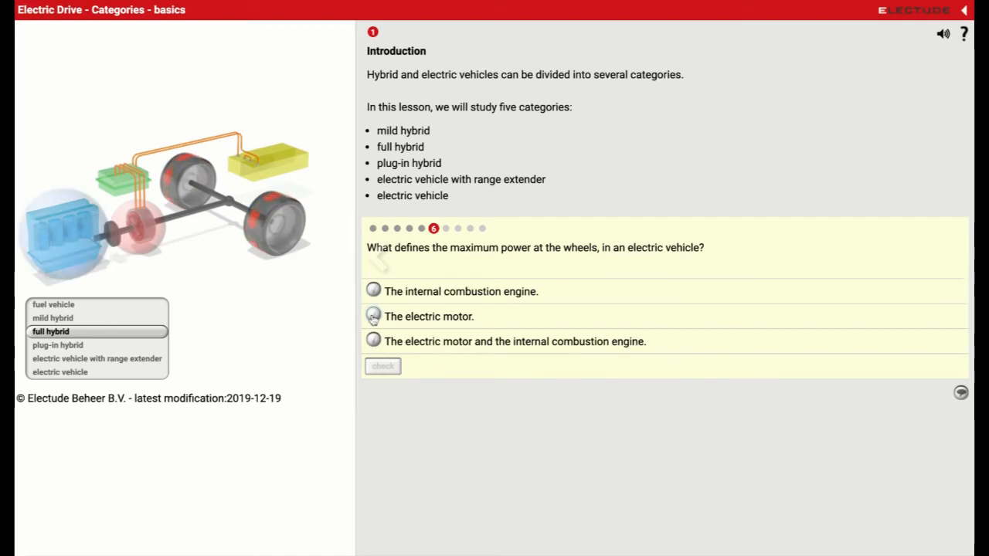
# - Choose 'The electric motor.' as the answer, then advance to question 7
pyautogui.click(373, 316)
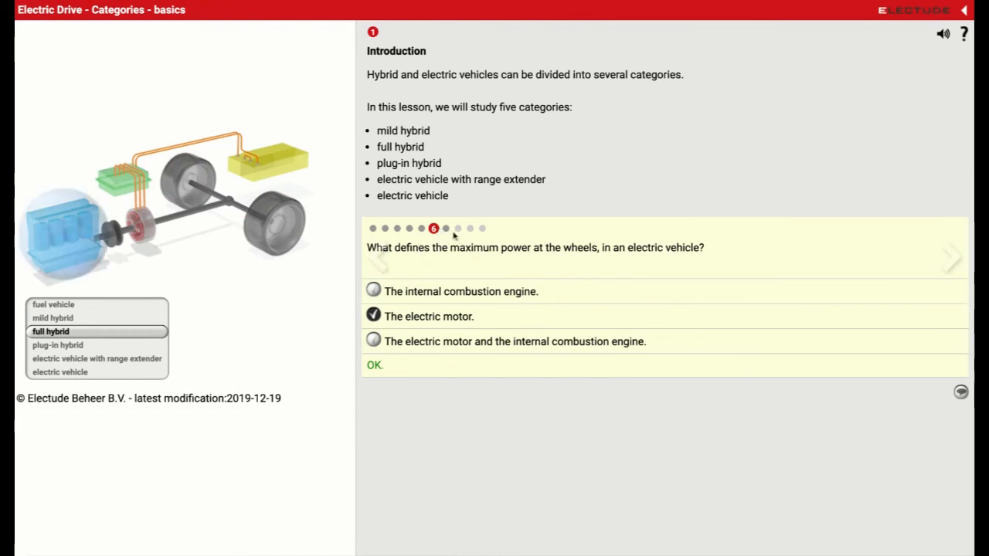
pyautogui.click(952, 258)
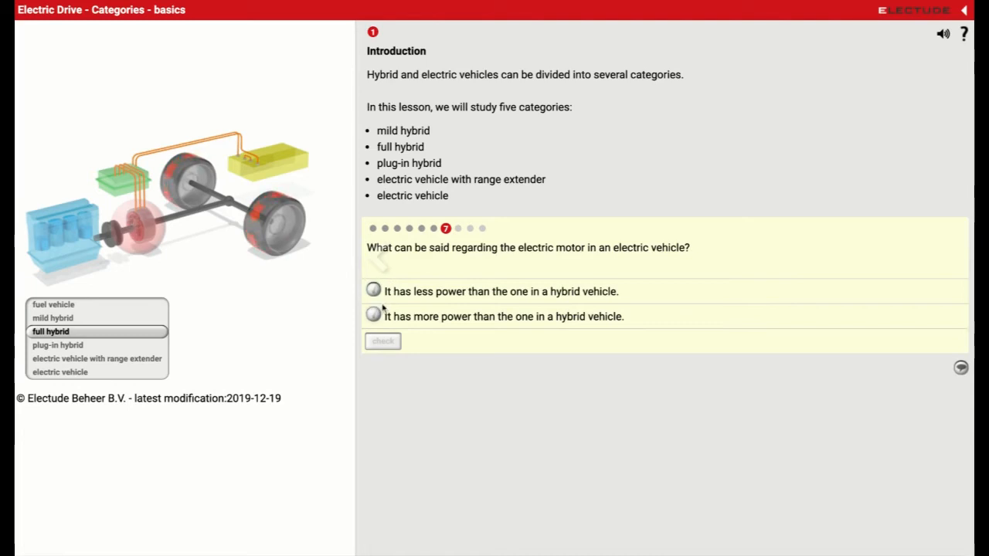
pyautogui.moveTo(565, 321)
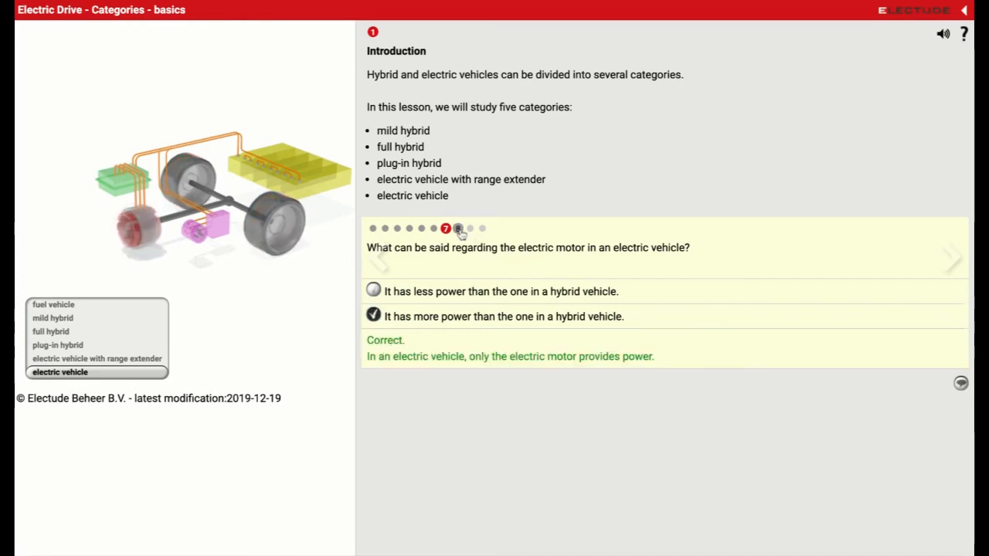
# - Answer that the EV motor has more power than a hybrid's, then continue to question 8
pyautogui.click(457, 228)
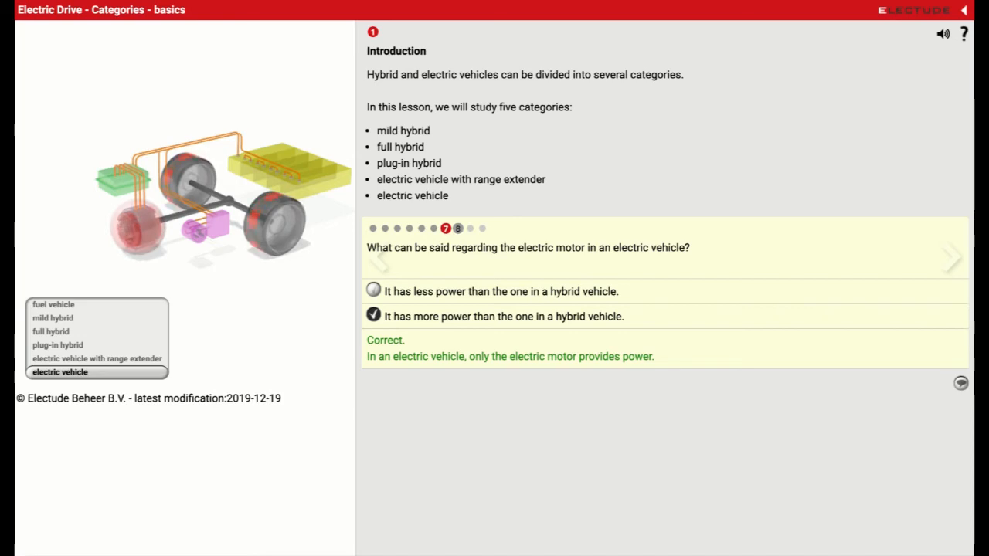
pyautogui.click(953, 258)
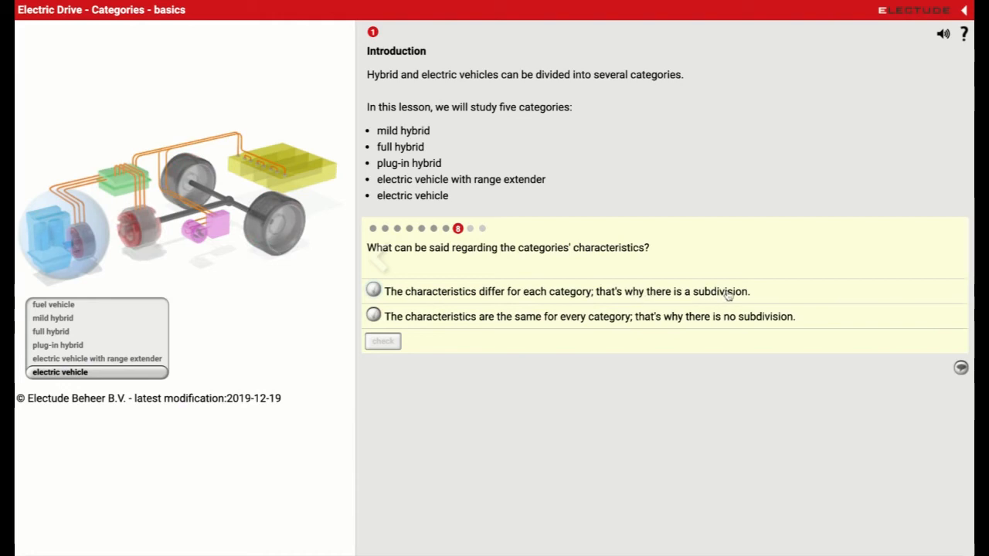
# - Select 'characteristics differ per category', browse fuel, mild, full and plug-in drivetrains, check, then go to question 9
pyautogui.click(373, 291)
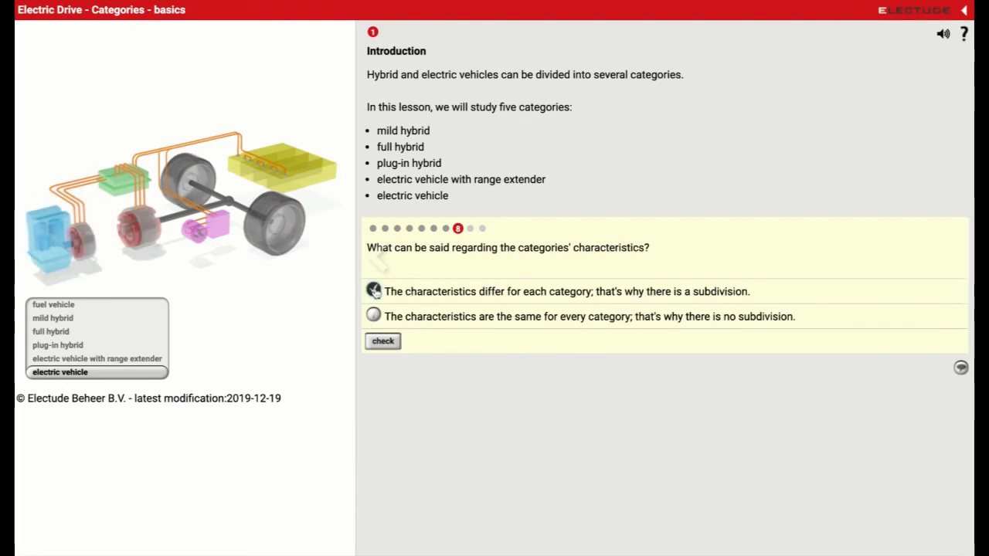
pyautogui.click(373, 291)
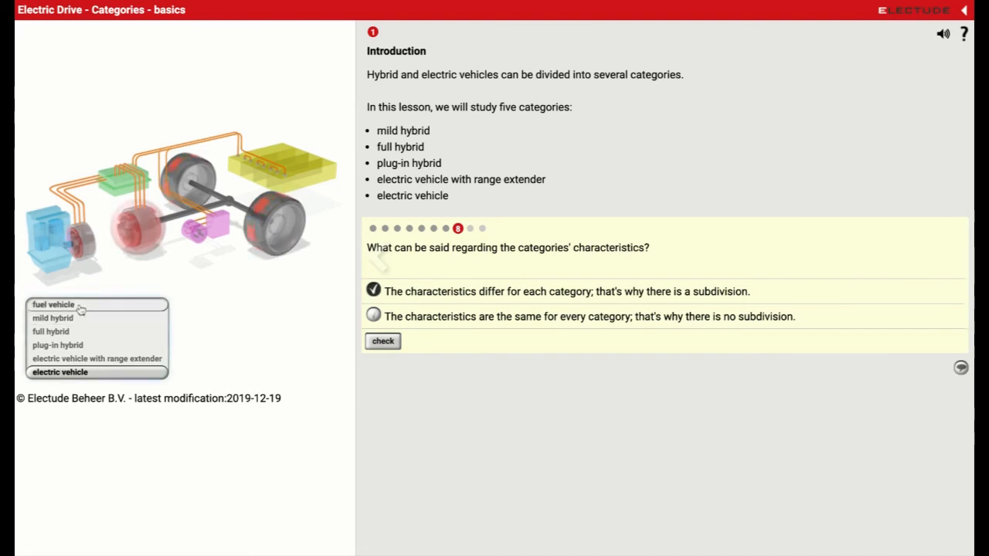
pyautogui.click(54, 304)
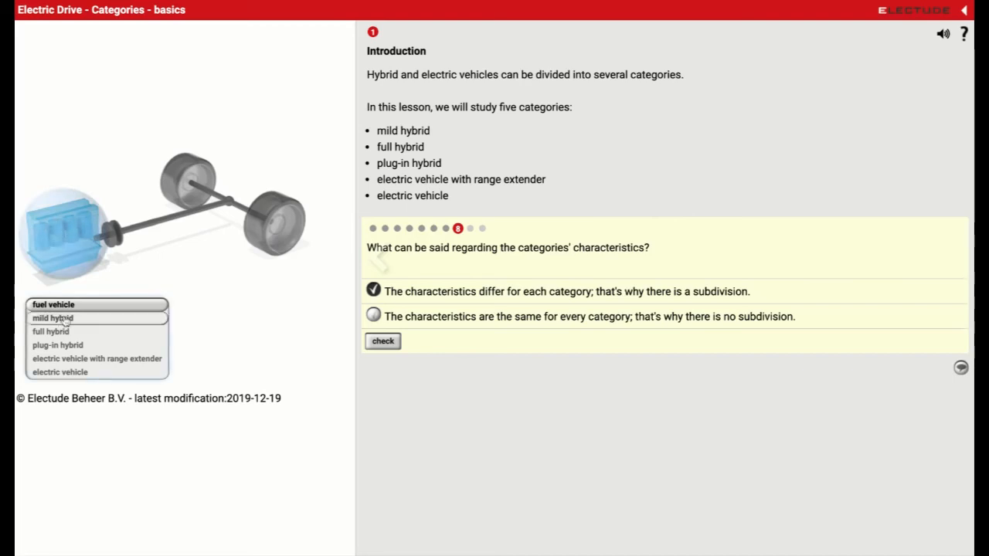
pyautogui.click(53, 318)
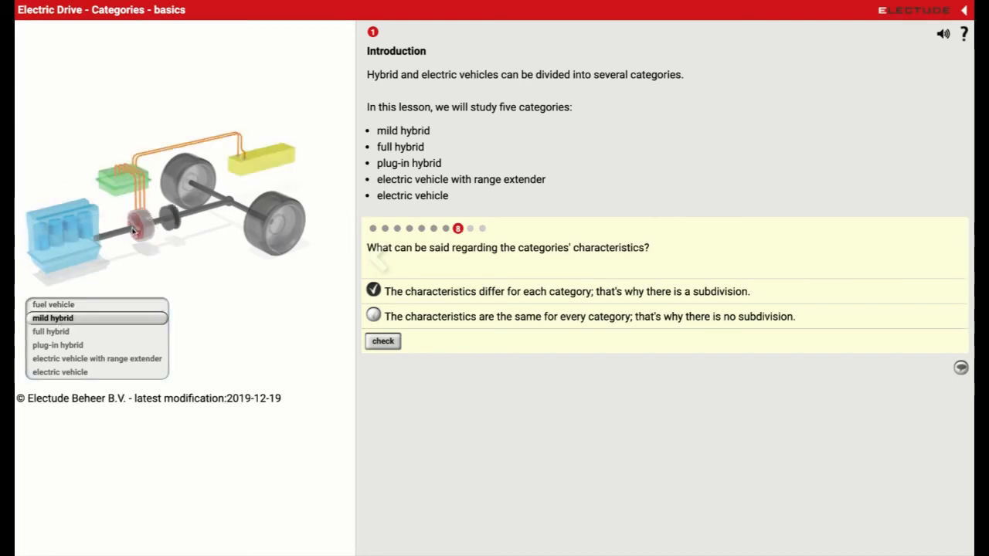
pyautogui.click(53, 331)
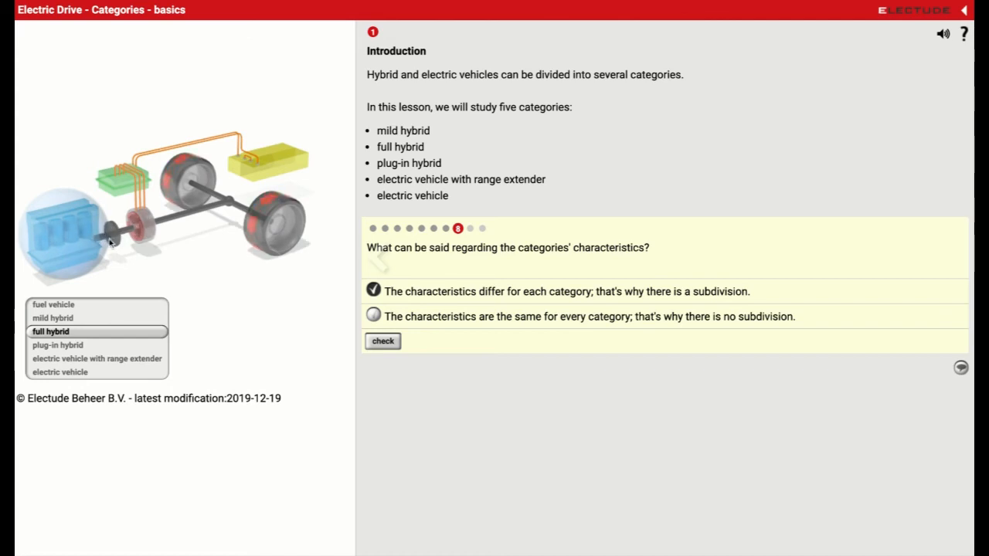
pyautogui.click(57, 345)
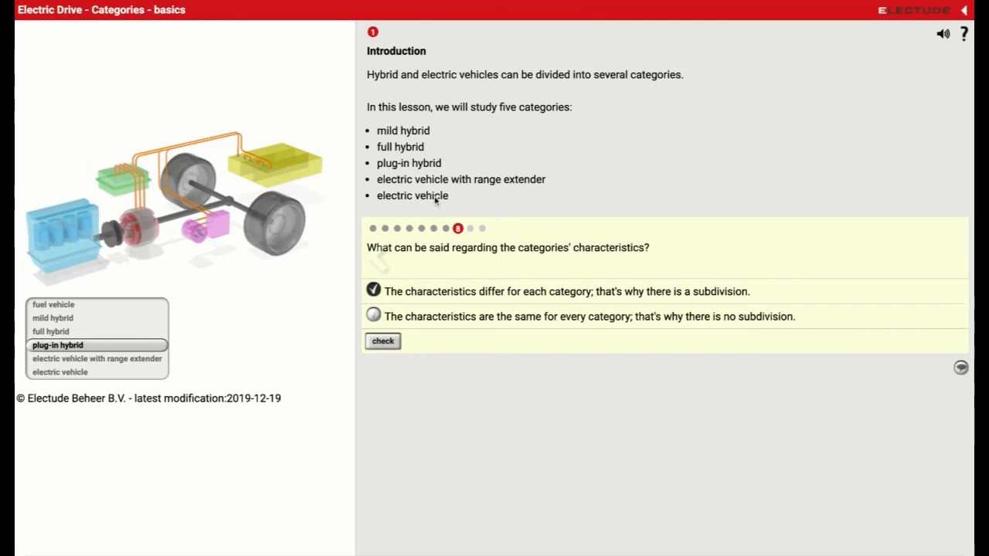
pyautogui.click(383, 341)
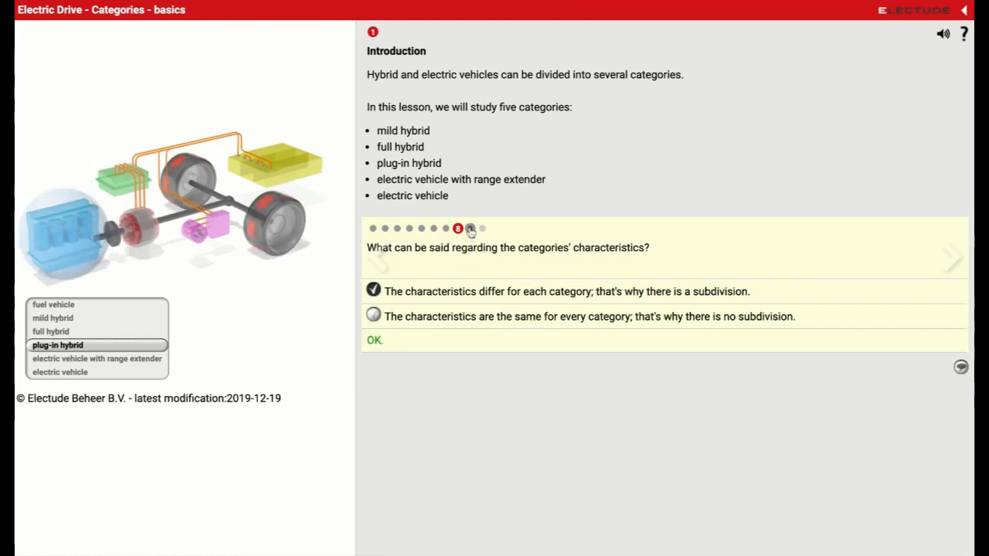
pyautogui.click(952, 259)
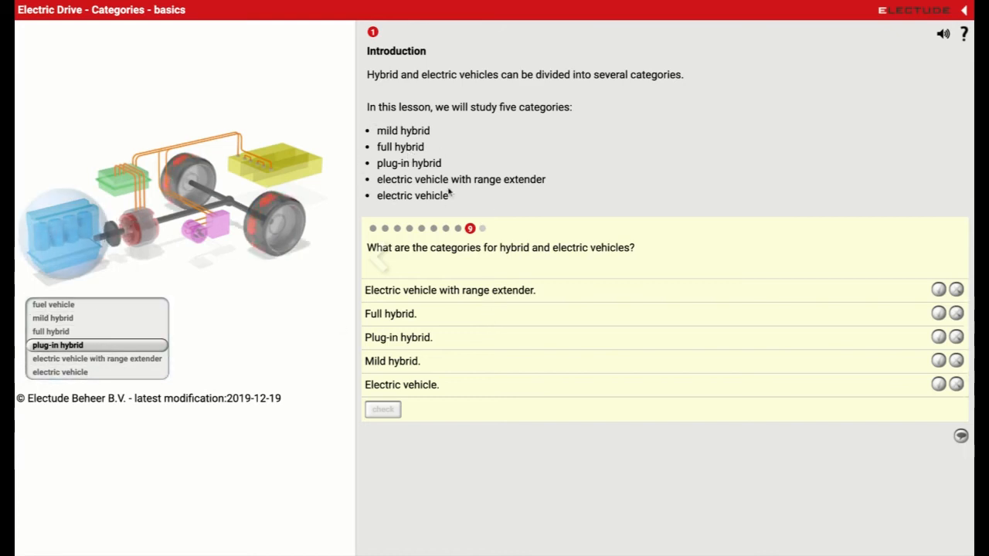
# - Mark range-extender EV, full hybrid, plug-in hybrid and mild hybrid as valid categories, then check
pyautogui.click(938, 290)
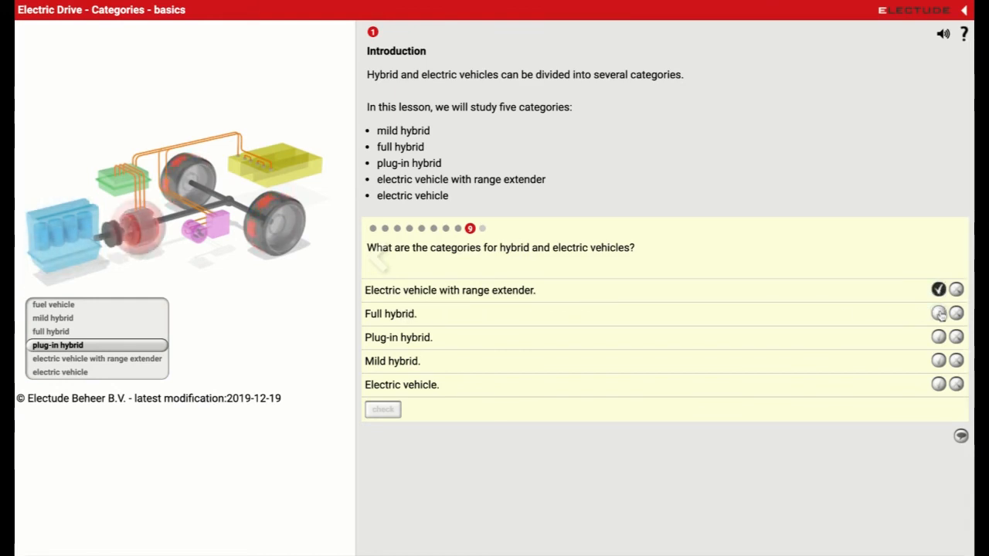
pyautogui.click(938, 314)
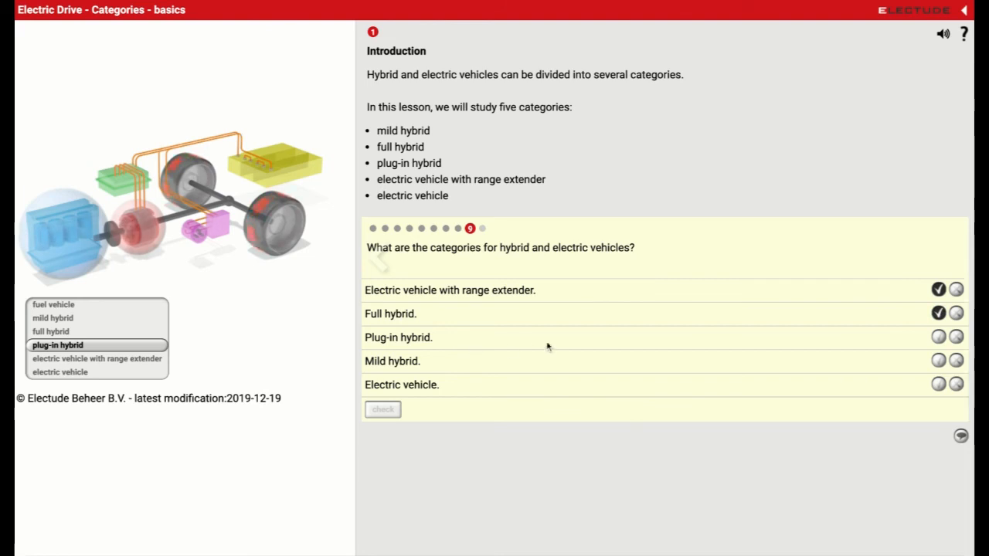
pyautogui.click(938, 337)
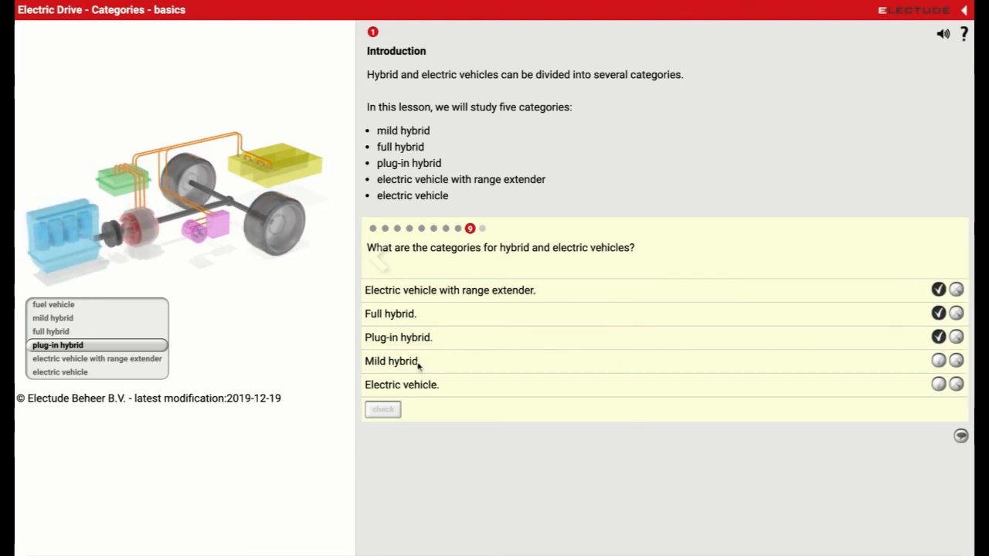
pyautogui.click(938, 361)
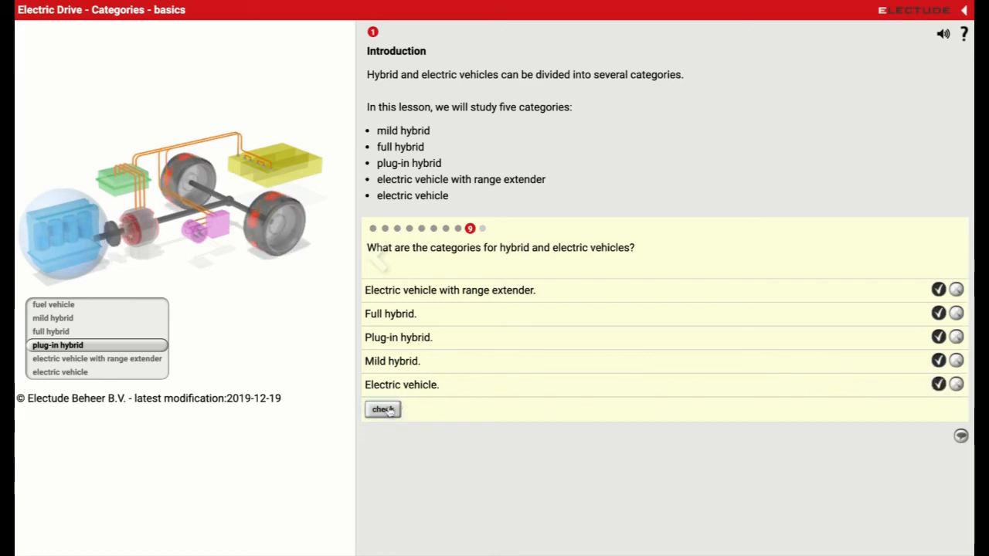
pyautogui.click(382, 408)
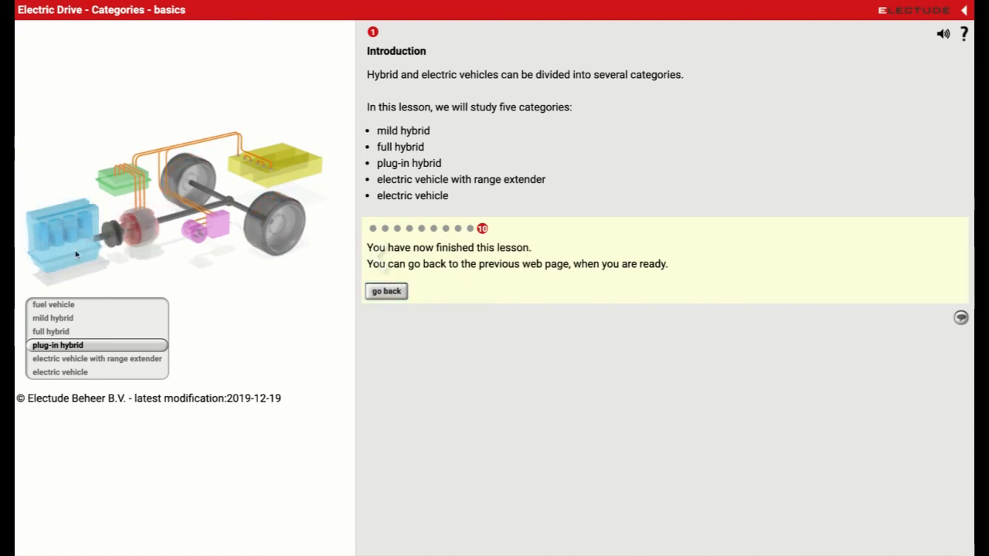
# - Advance to the lesson-finished screen and view the plug-in hybrid and range-extender EV drivetrains
pyautogui.click(54, 303)
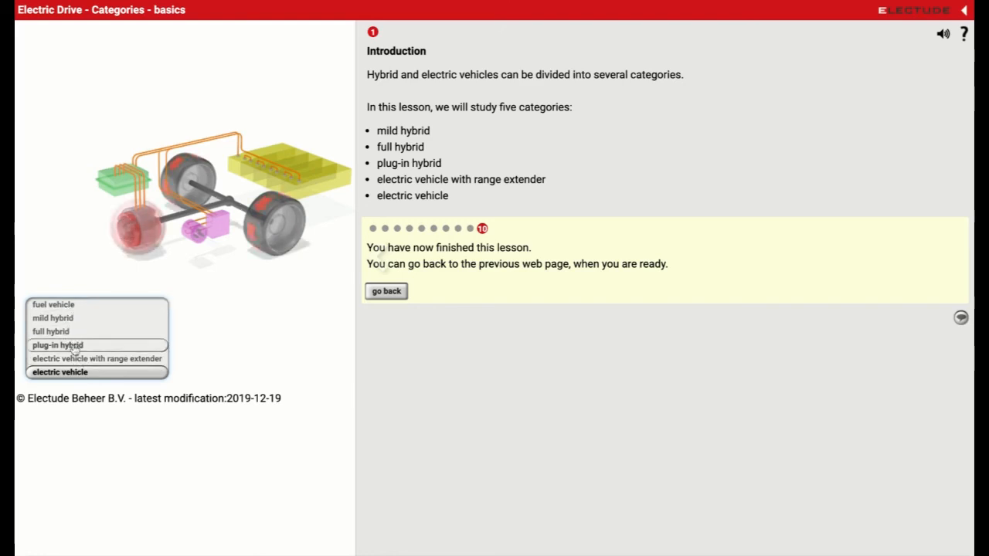
pyautogui.click(57, 345)
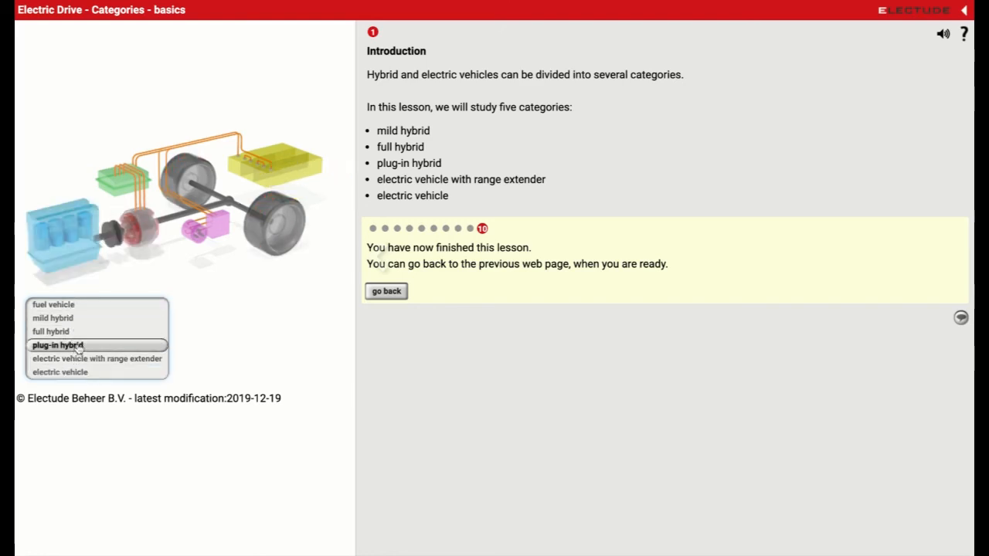
pyautogui.click(96, 358)
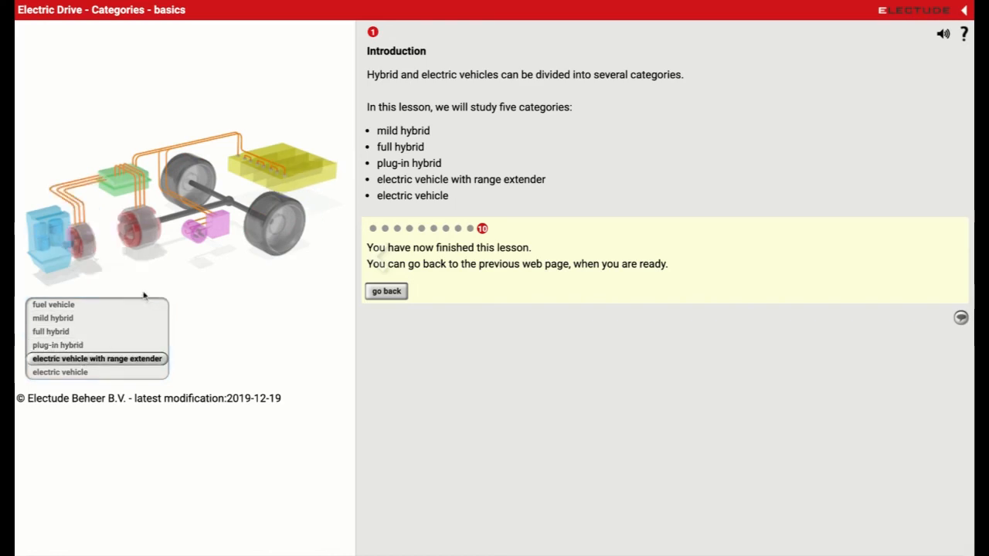
pyautogui.moveTo(112, 378)
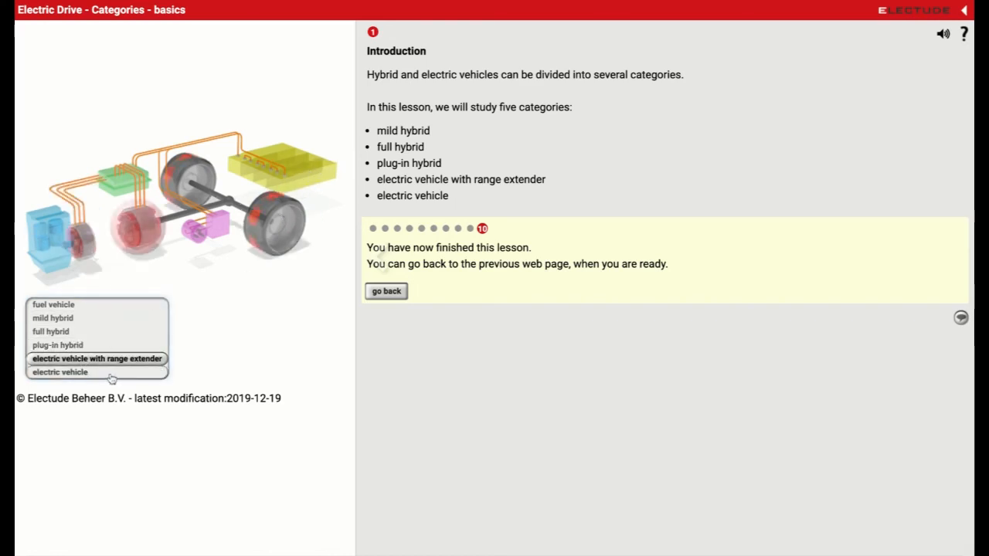
pyautogui.moveTo(233, 259)
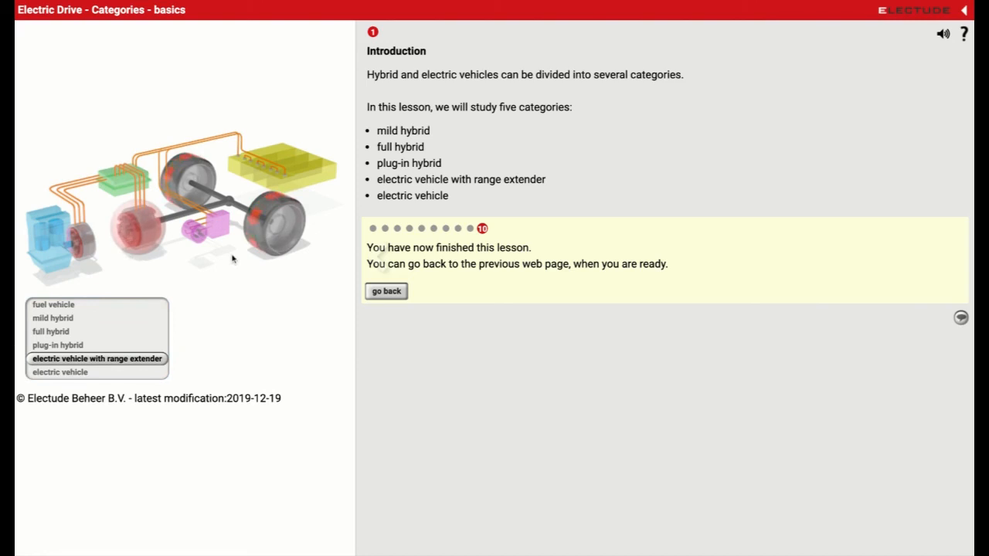